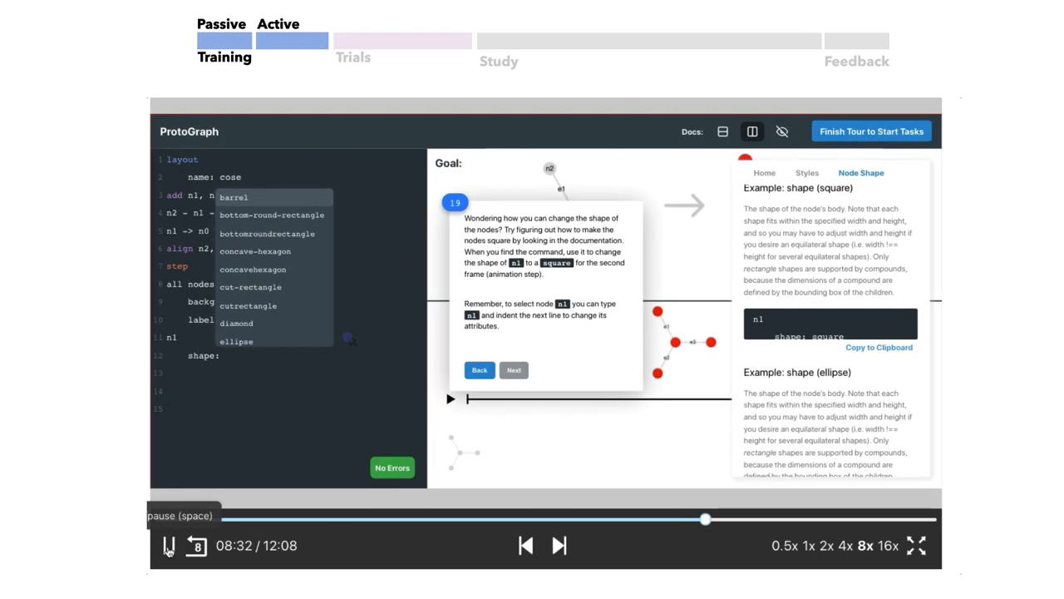
Step: Give node n1 a square shape and advance the tour to the edge arrow-shape step
left_click(514, 369)
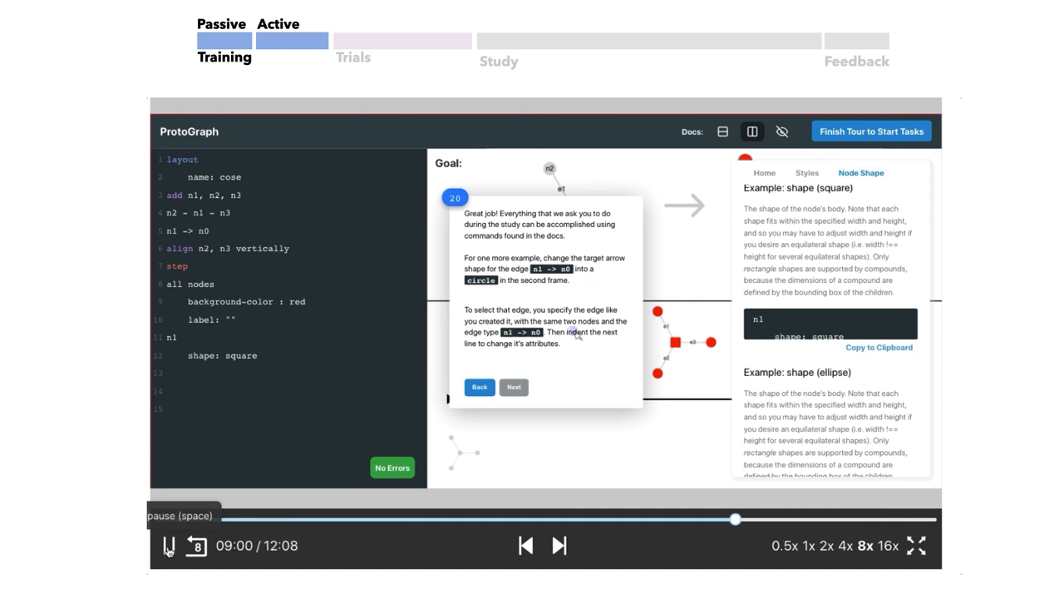
left_click(763, 171)
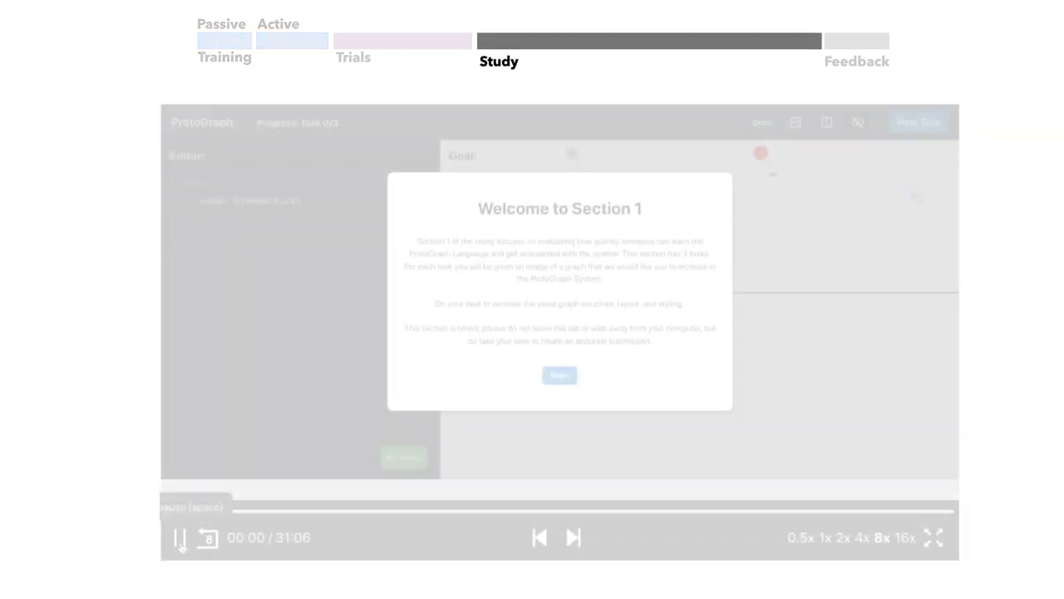
Step: Dismiss the Section 1 welcome dialog and begin Task 1/3
left_click(179, 537)
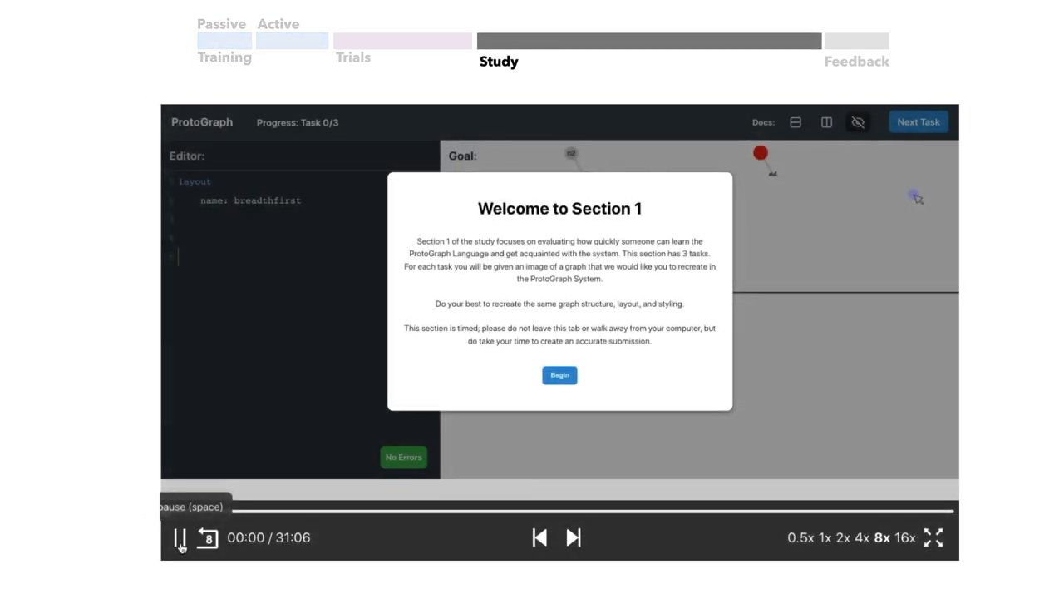
left_click(559, 376)
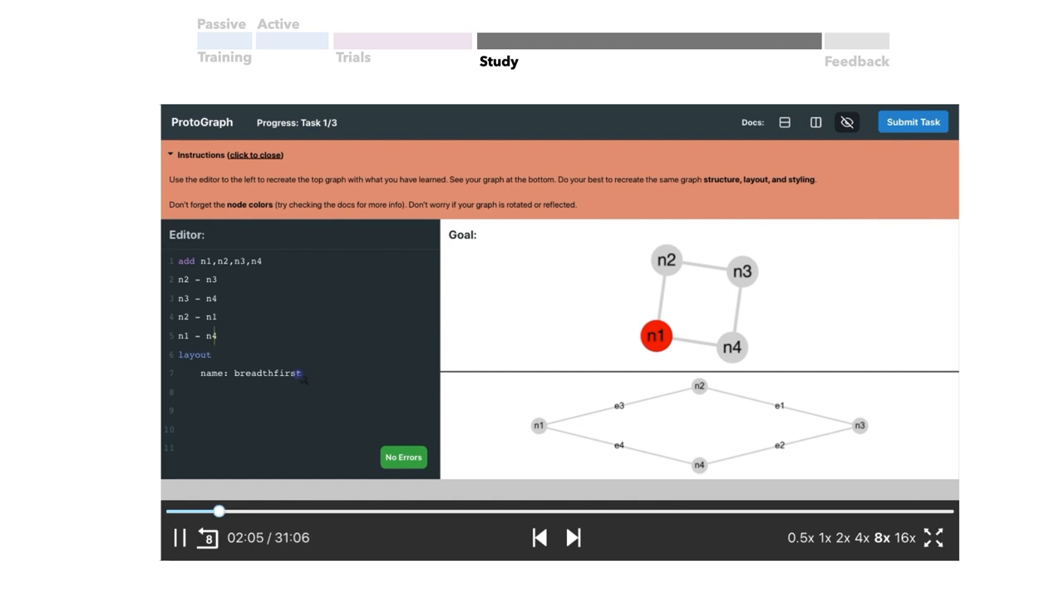
Step: Enter 'align n2,n3 h' for task 1, then select the lower-left grey circle in the sketch task
type("align n2,n3 h")
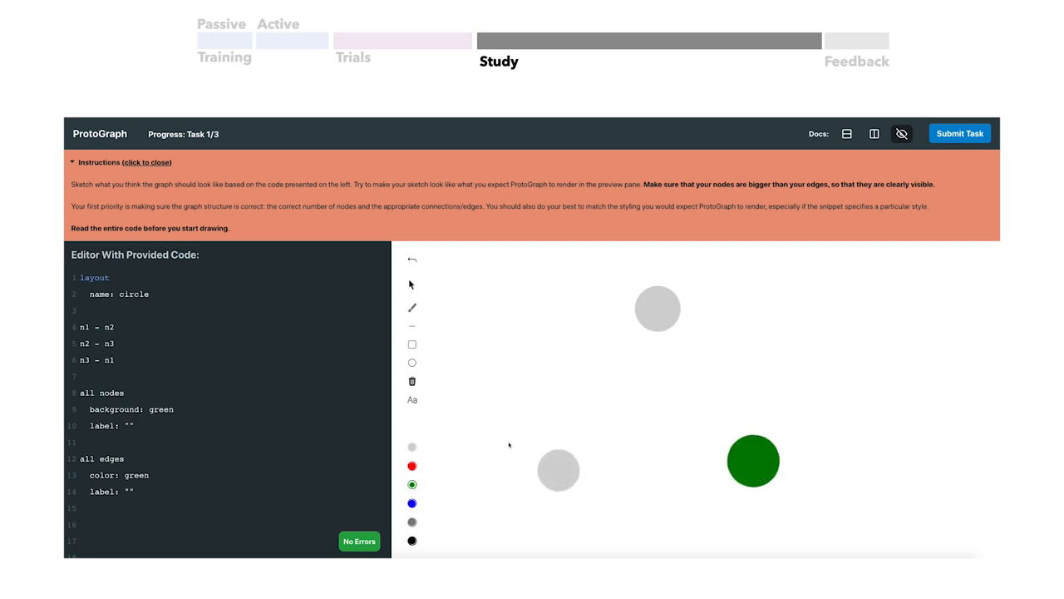
left_click(557, 469)
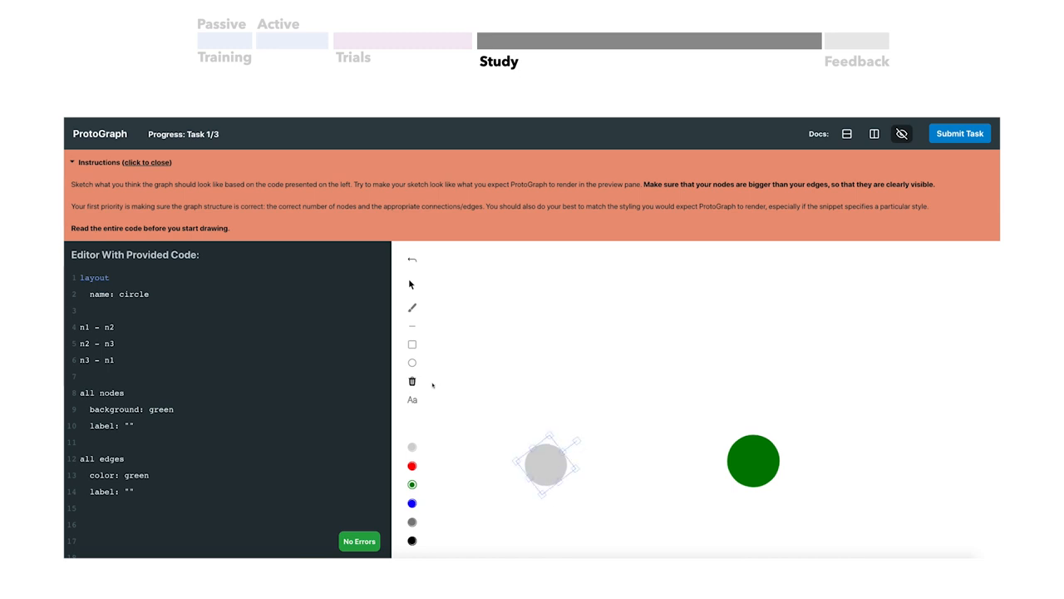